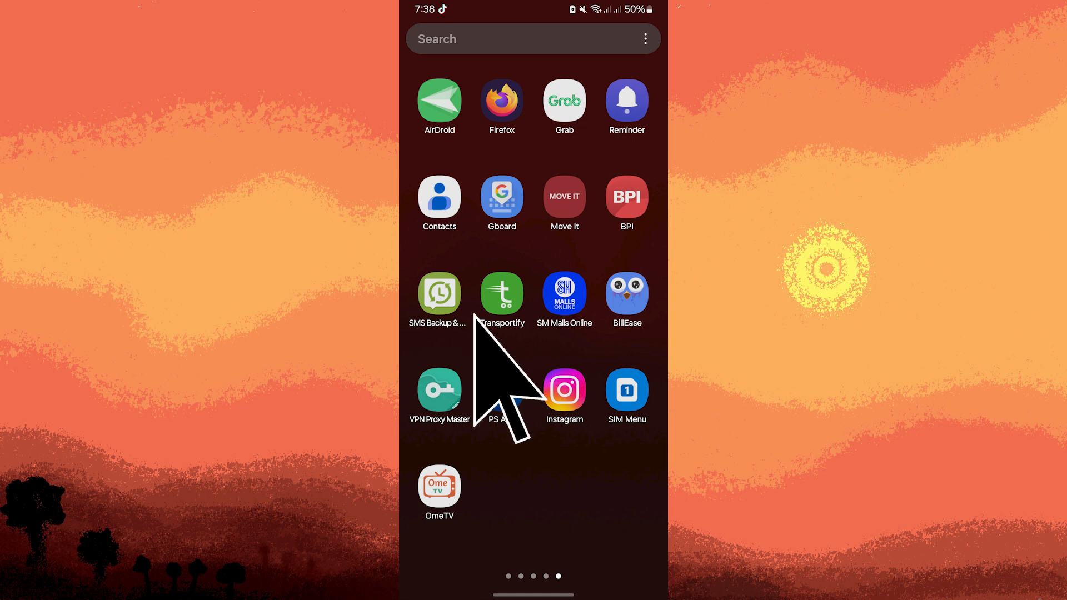
pyautogui.moveTo(502, 396)
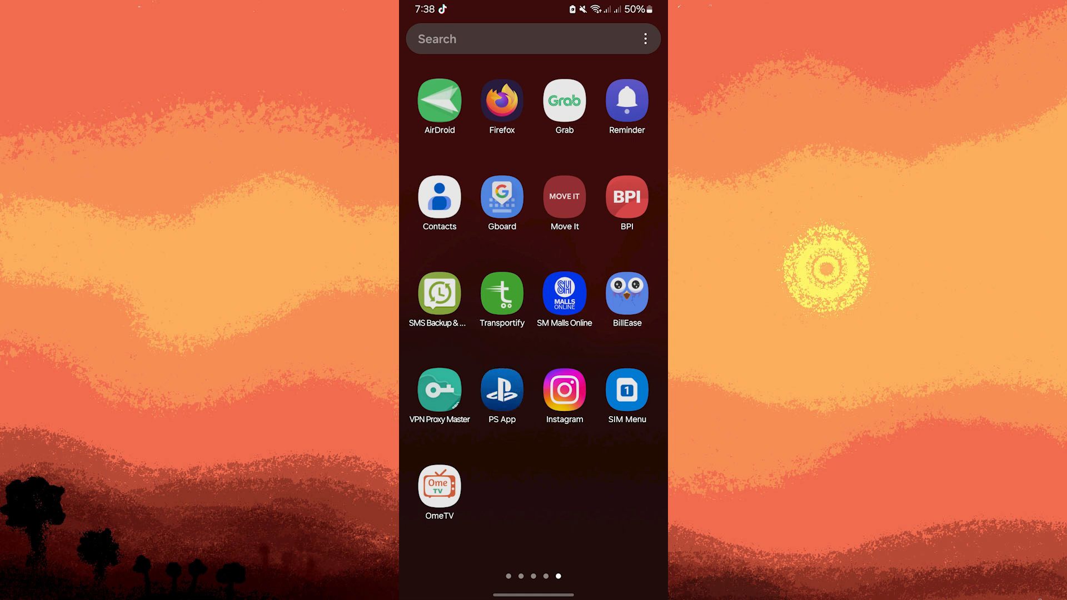
# Launch the PlayStation App from the Android app drawer, opening its Play home screen.
pyautogui.click(502, 392)
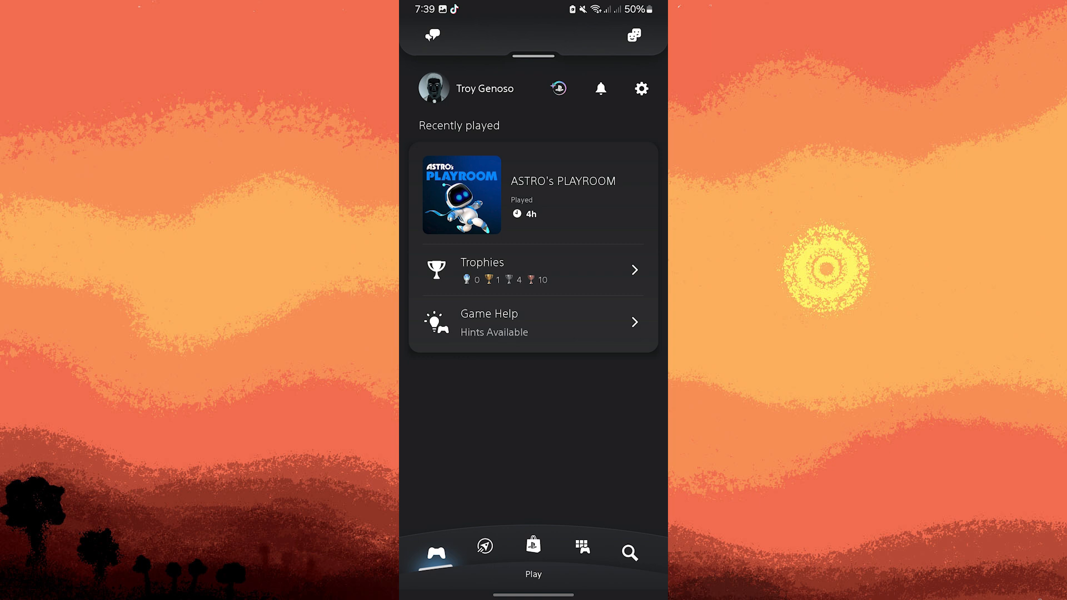
pyautogui.moveTo(418, 34)
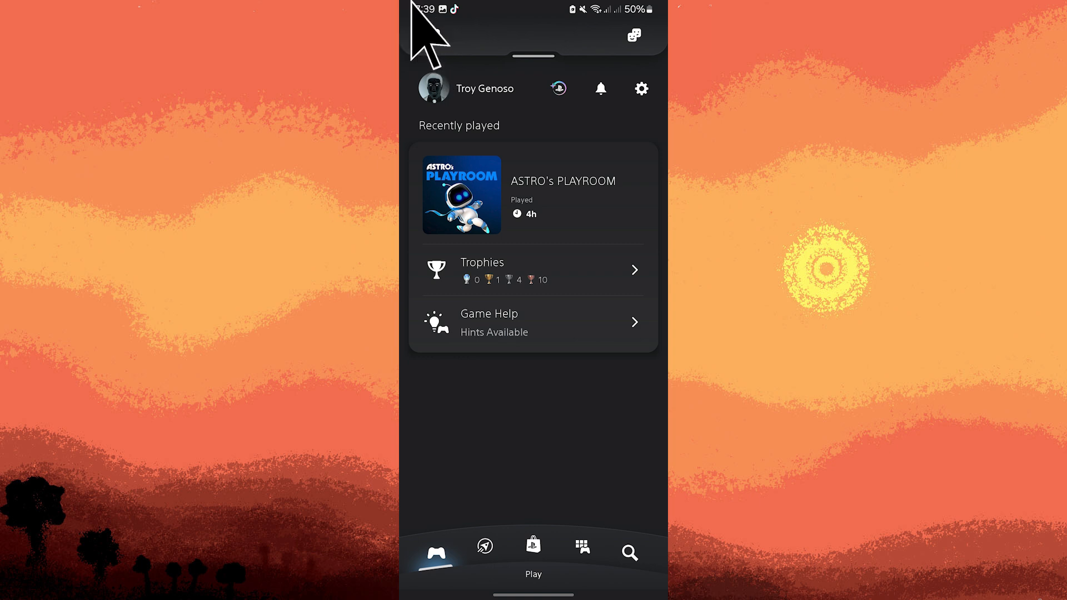